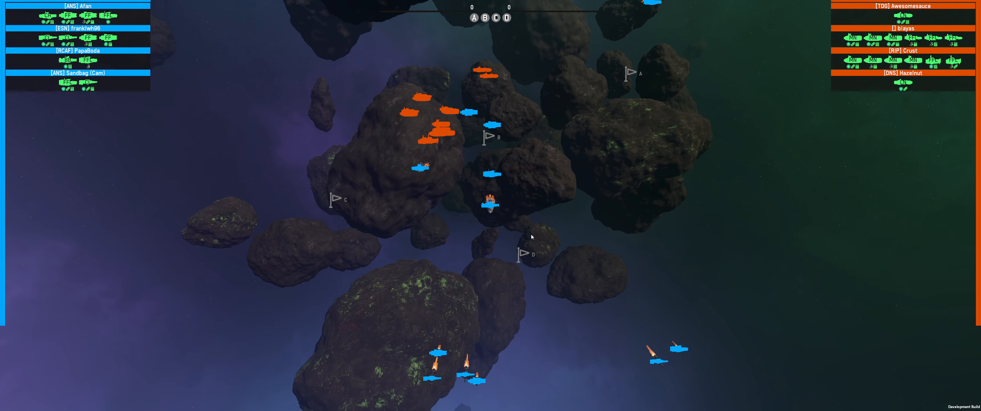
Track the blue fleet's ships burning through the asteroid field with the spectator camera
click(489, 207)
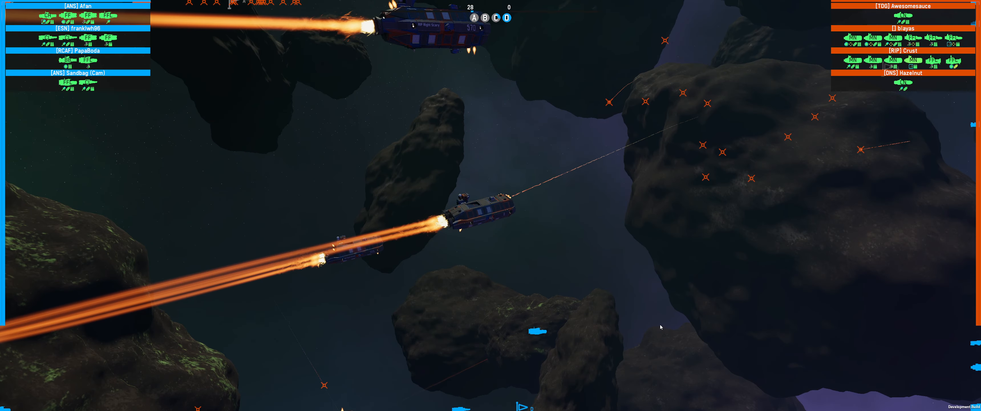
Select the red ship RIP Right Scary to show its status and damage readout
click(492, 210)
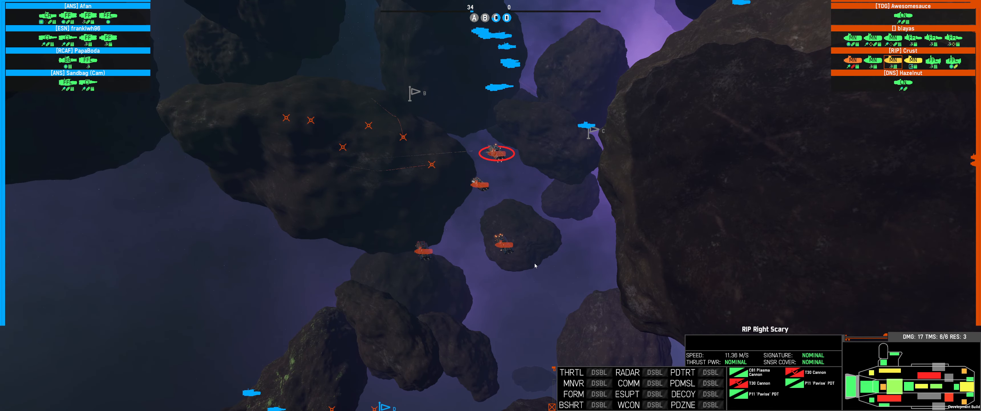
Deselect the ship to dismiss its readout and watch the fleets around the capture points
click(506, 244)
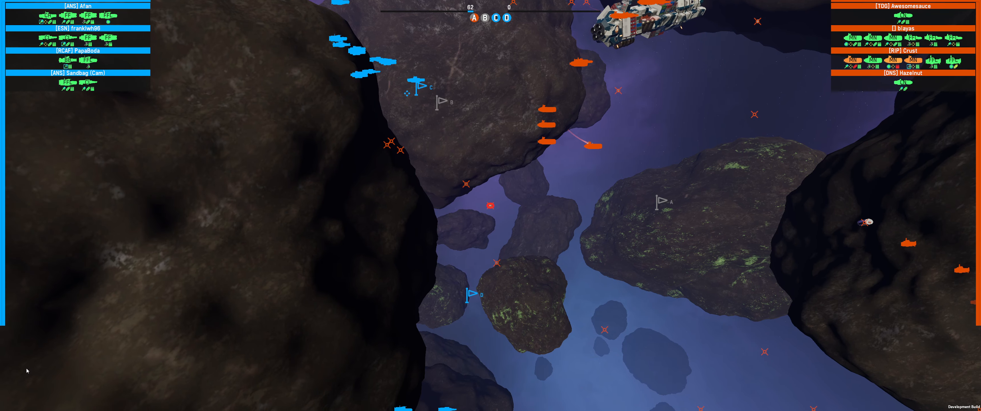
click(549, 122)
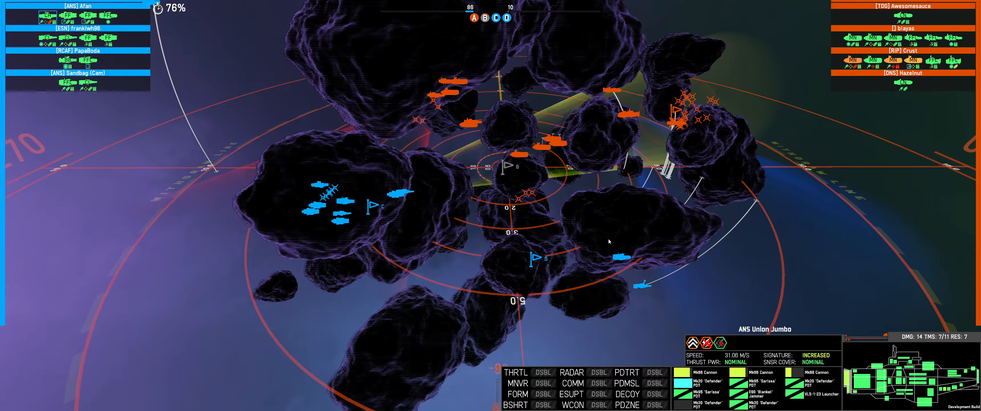
mouse_move(638, 289)
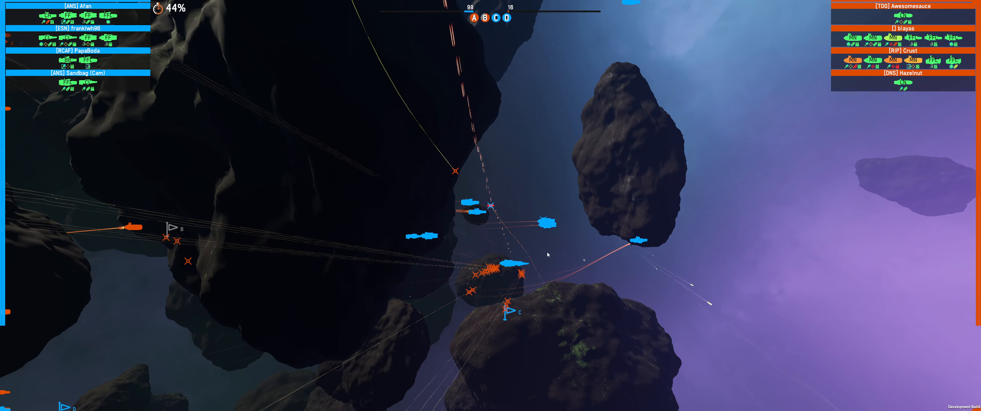
click(507, 247)
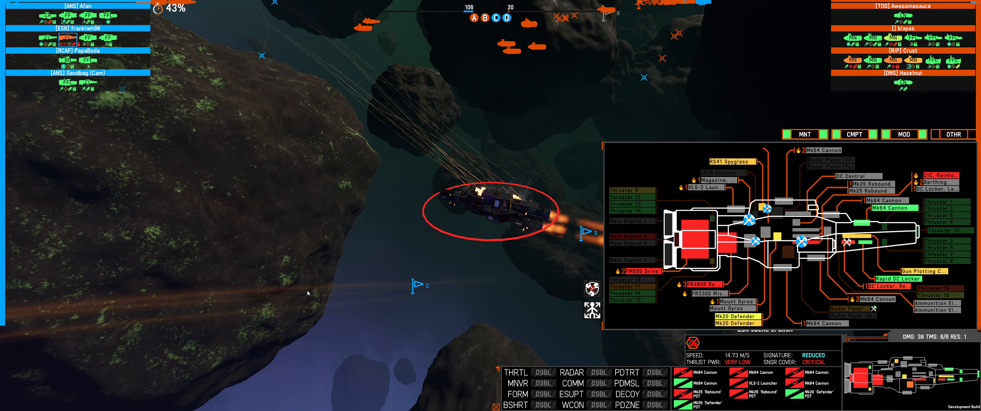
mouse_move(602, 383)
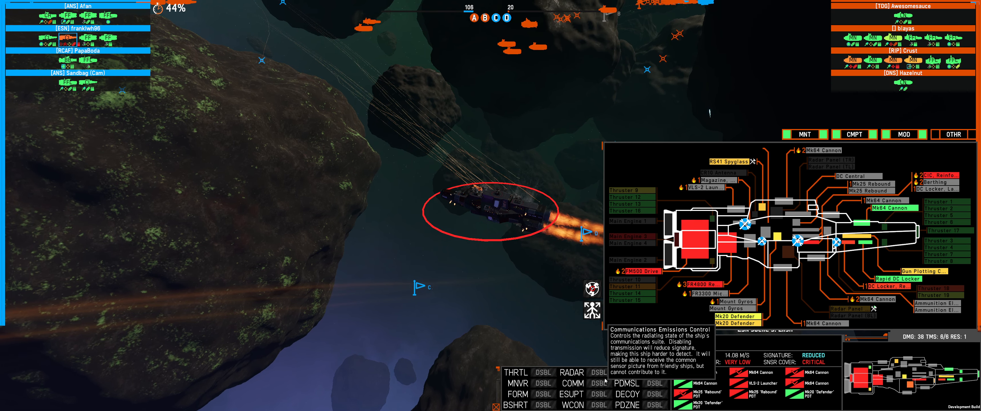
mouse_move(573, 372)
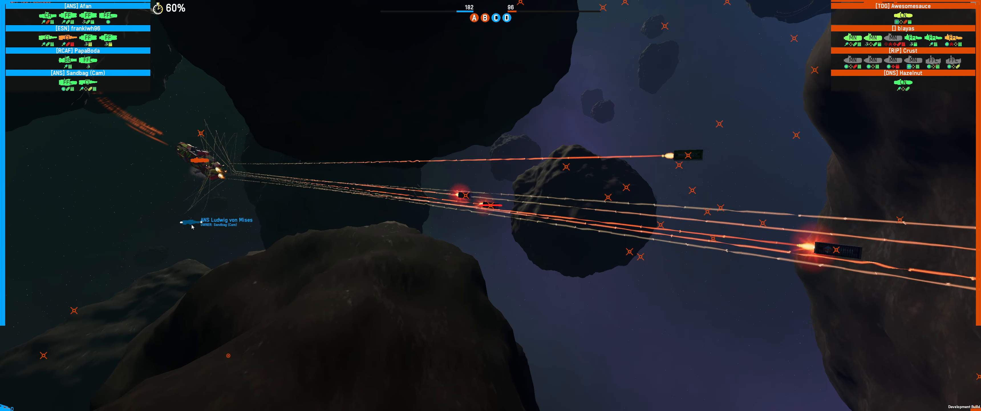
click(191, 160)
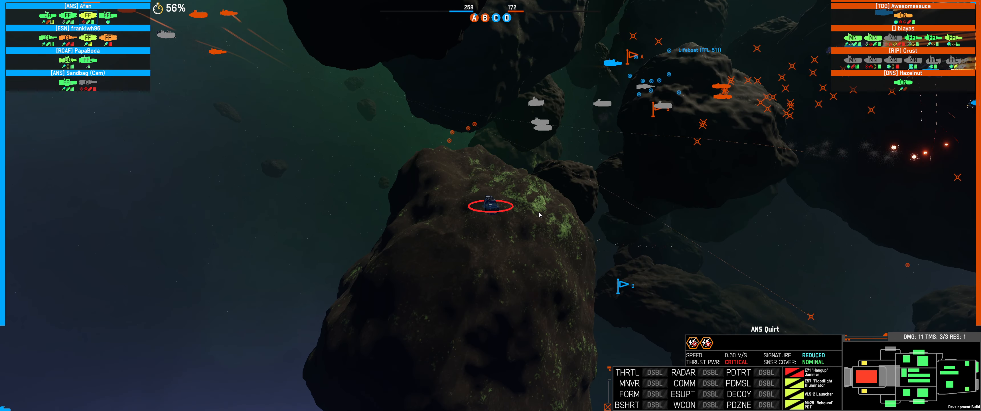
mouse_move(452, 175)
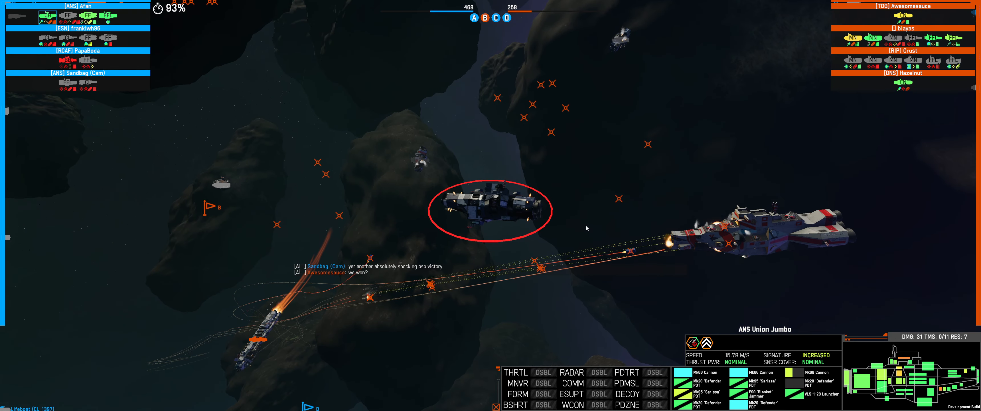
Start a chat message to all players beginning with 'not' after the surrender
key(enter)
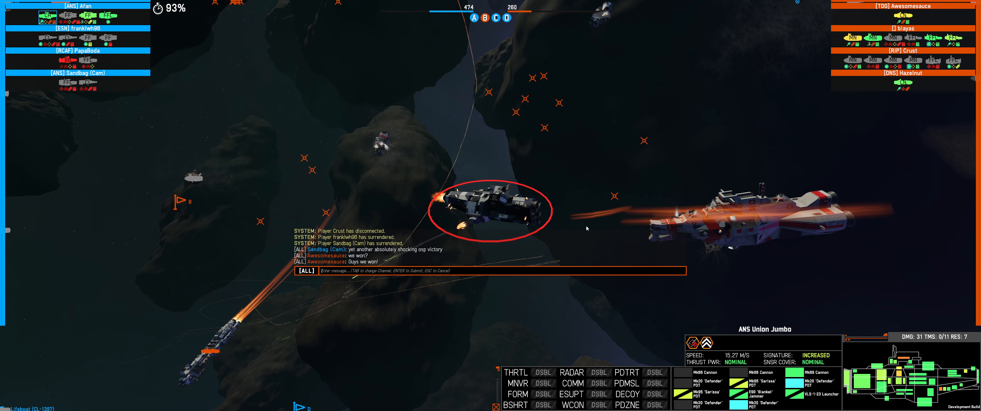
text(not)
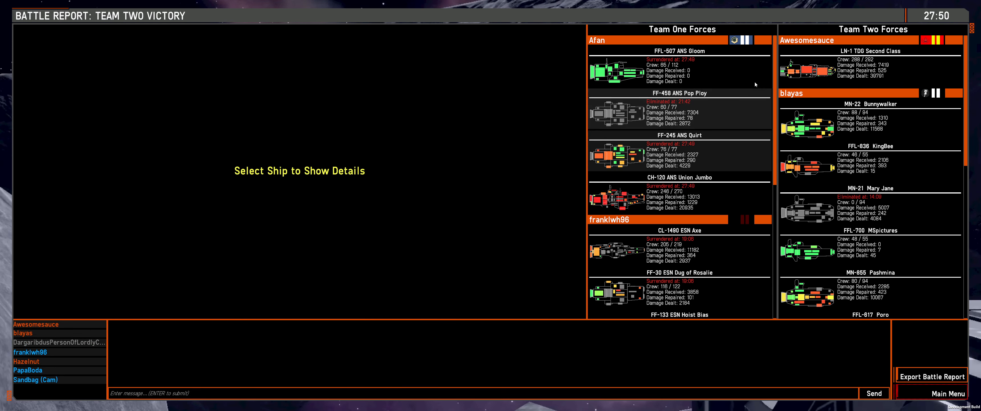
Review the battle reports for ANS Union Jumbo and ANS Gloom
click(679, 196)
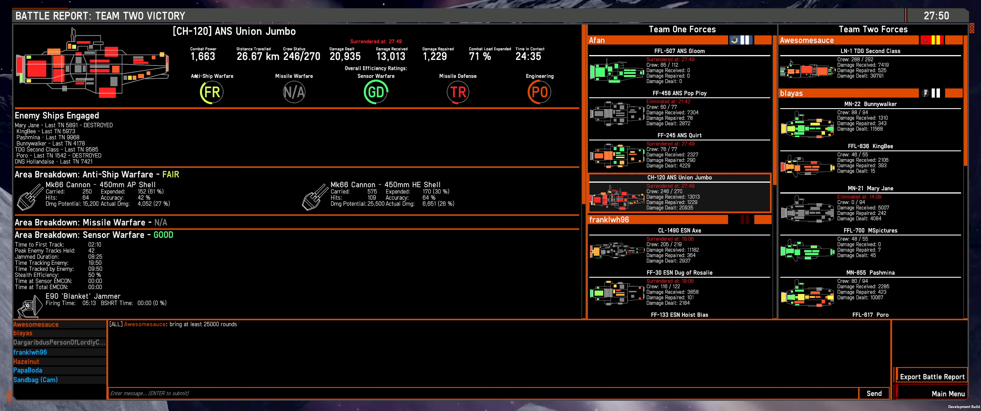
mouse_move(211, 92)
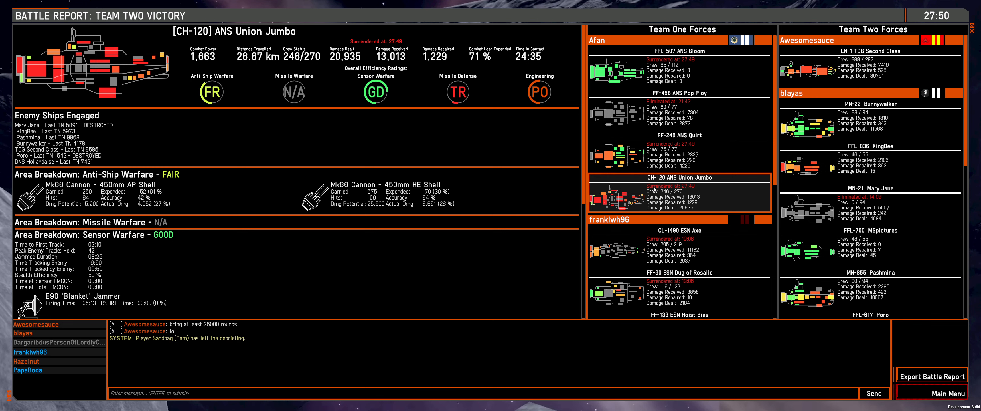
mouse_move(654, 172)
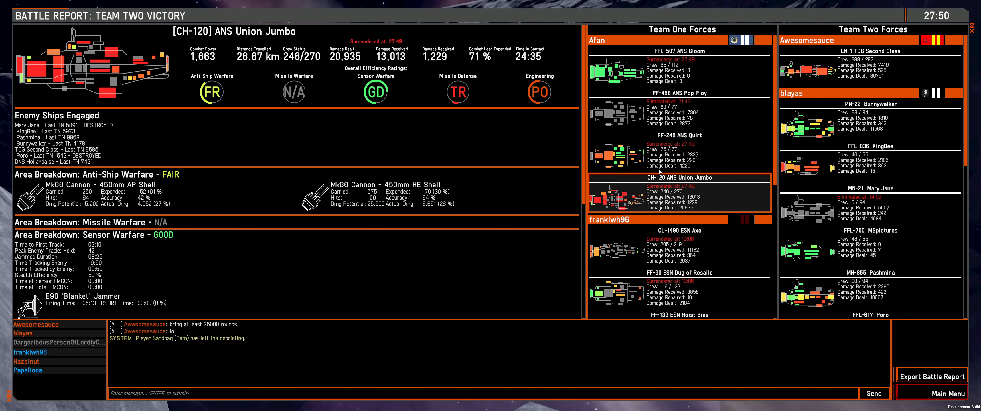
click(679, 155)
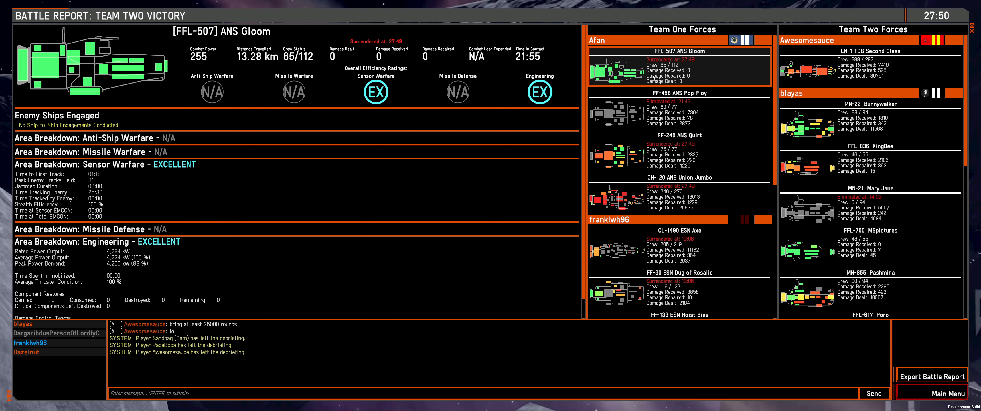
scroll(down, 3)
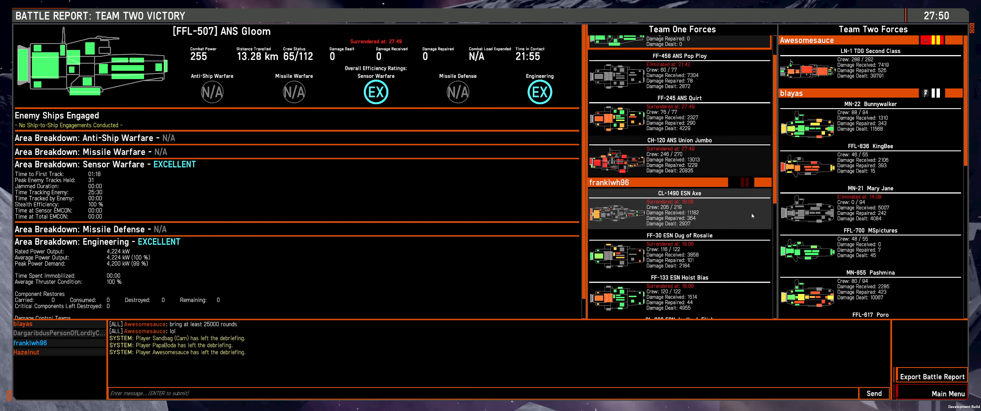
scroll(down, 3)
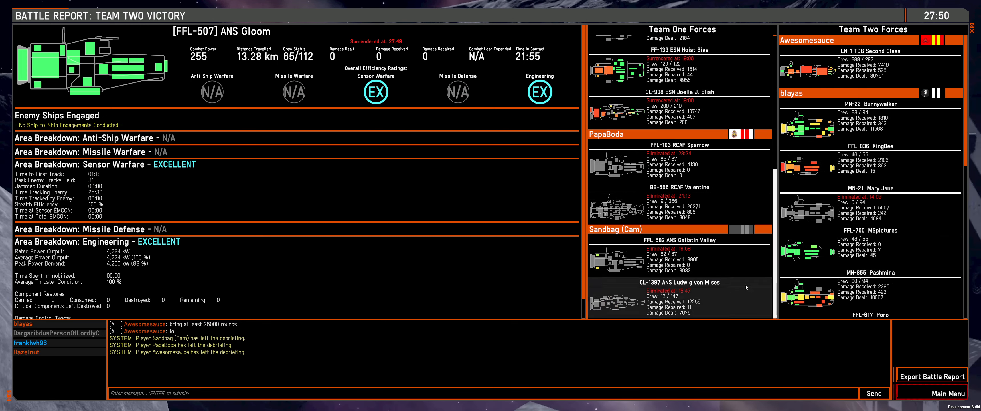
Read the ANS Ludwig von Mises report from missile warfare down to engineering
click(679, 299)
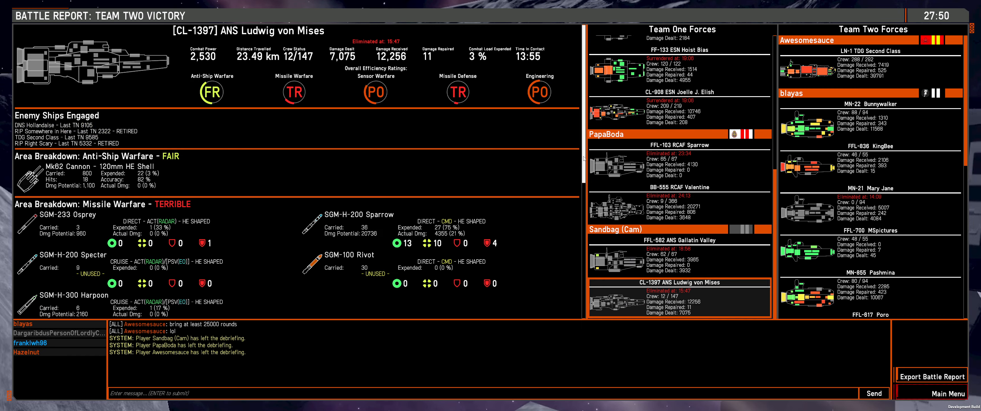
scroll(down, 3)
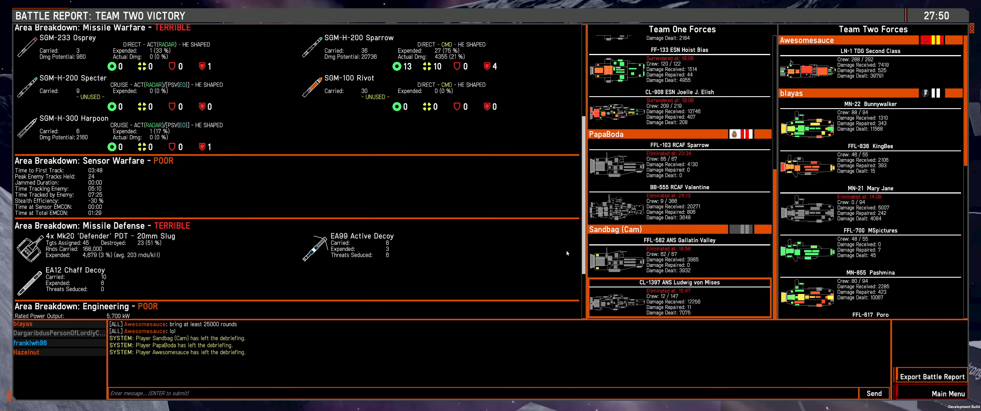
scroll(down, 3)
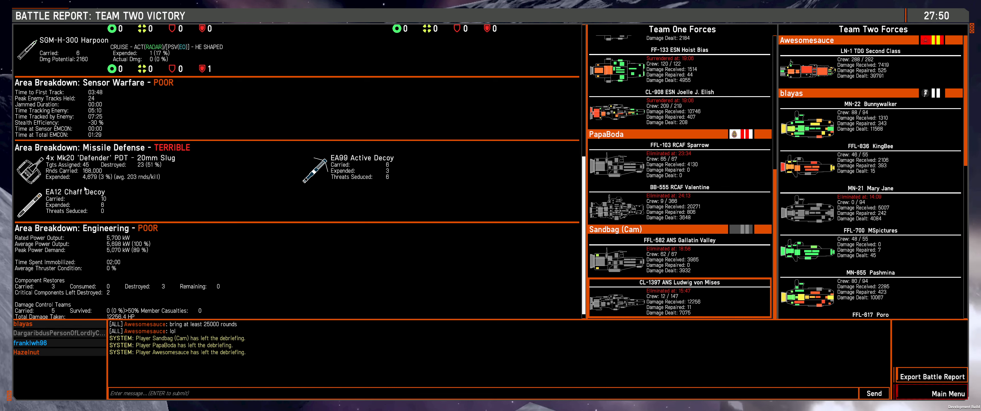
mouse_move(282, 217)
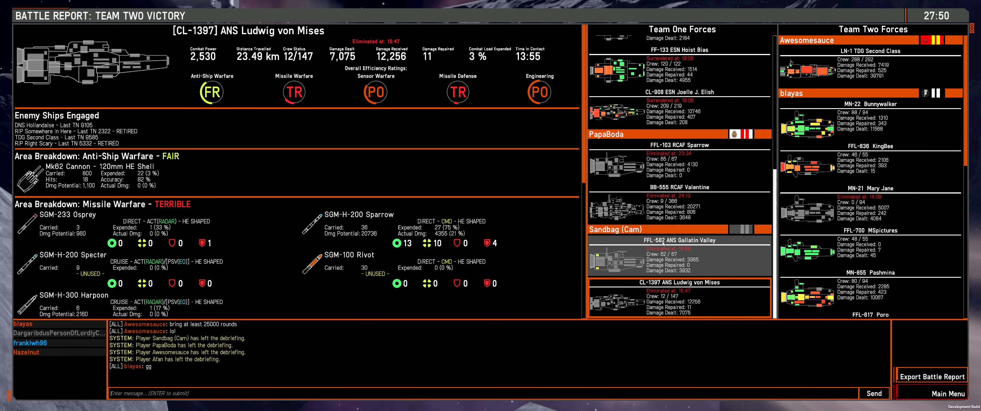
Review BB-555 RCAF Valentine's report and scroll Team Two Forces down to LN-762 DNS Hollandaise
click(679, 203)
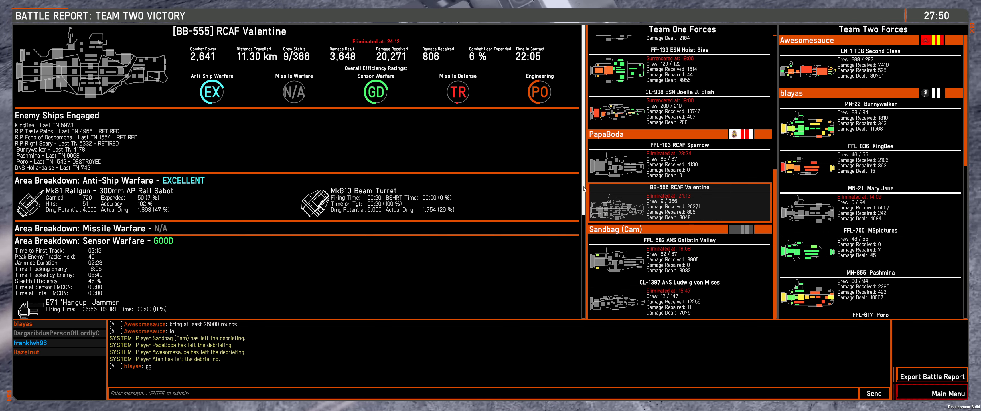
scroll(down, 3)
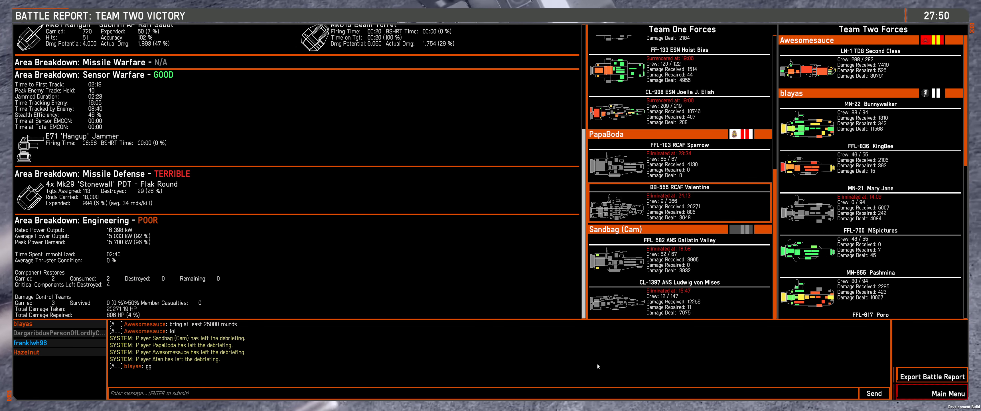
mouse_move(150, 156)
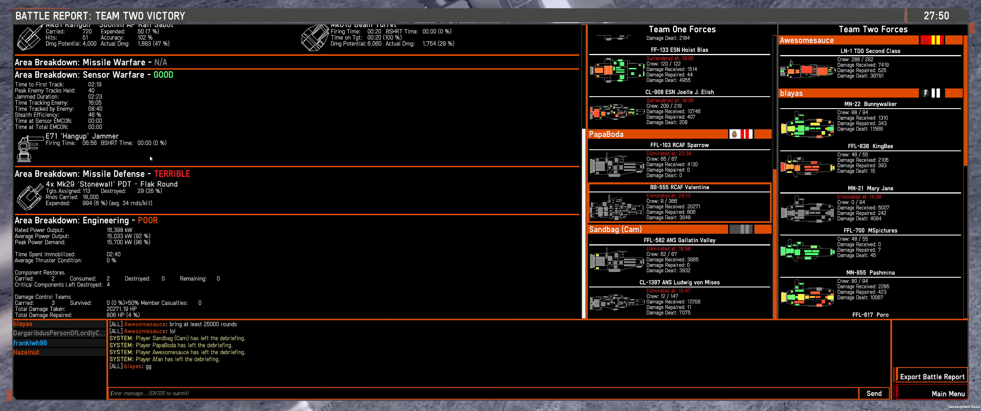
mouse_move(137, 147)
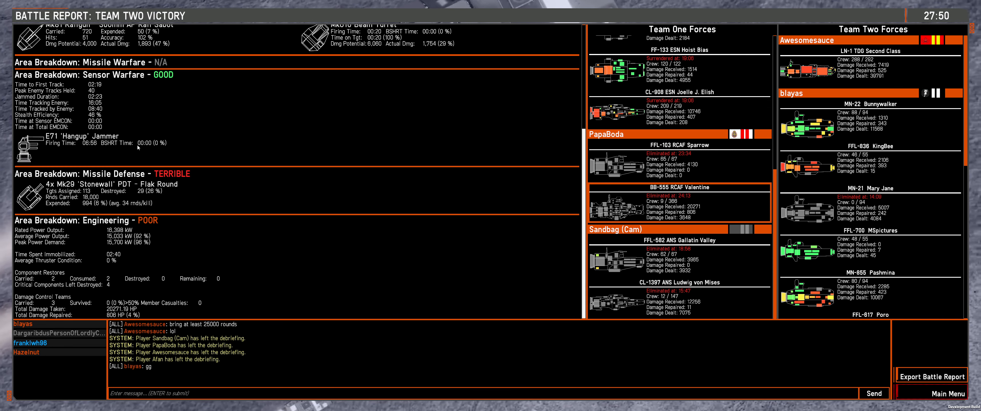
mouse_move(582, 268)
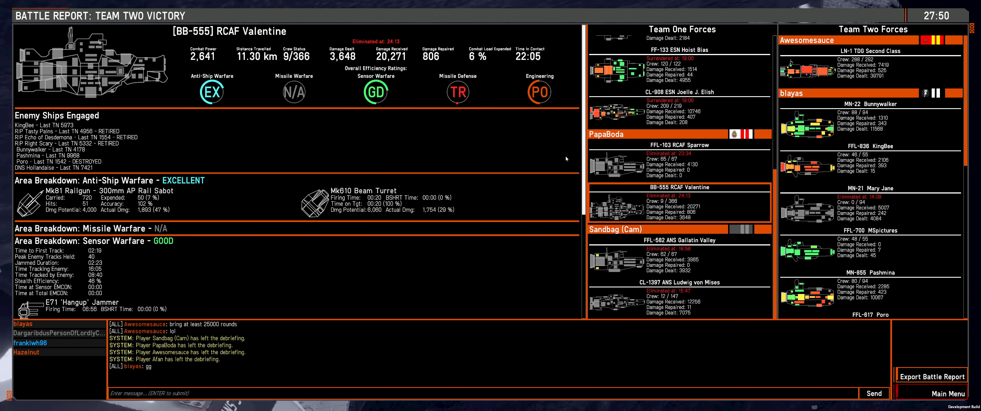
scroll(down, 3)
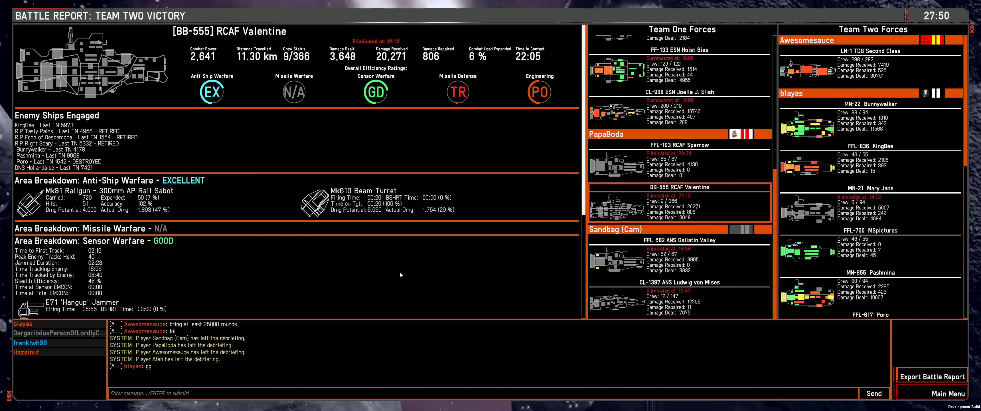
scroll(down, 3)
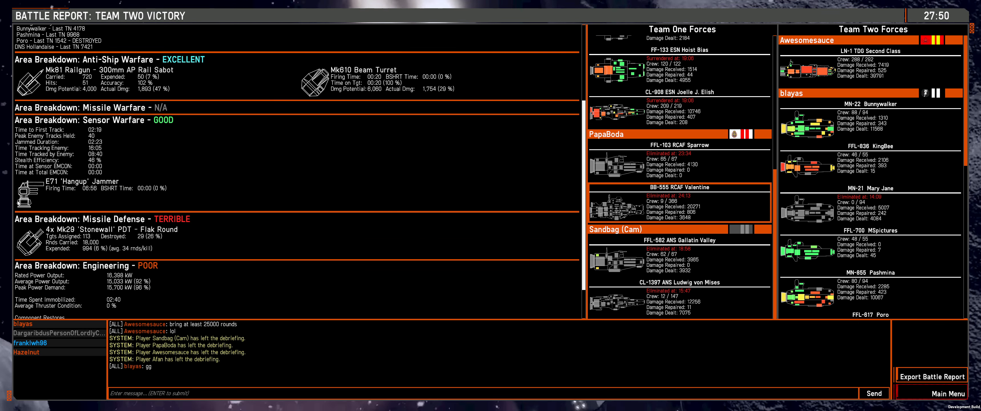
mouse_move(50, 197)
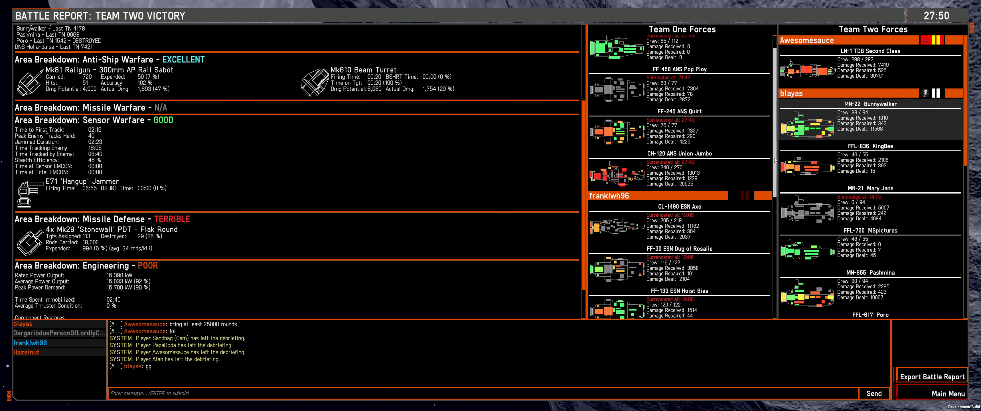
scroll(down, 3)
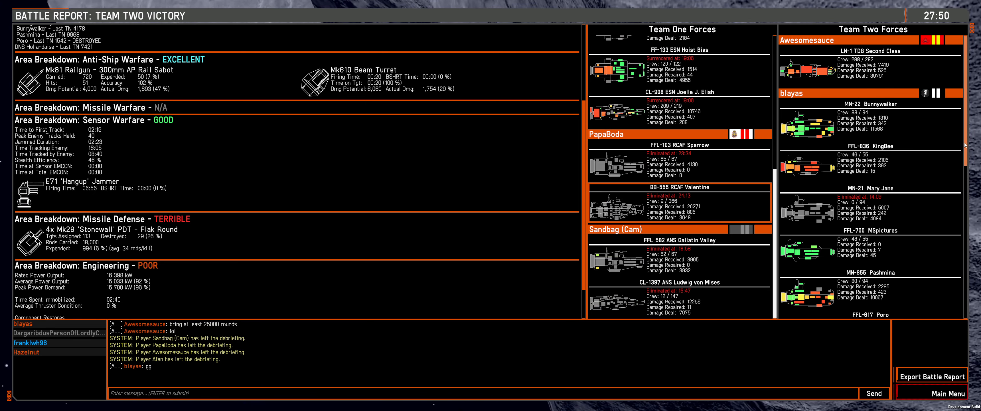
scroll(down, 3)
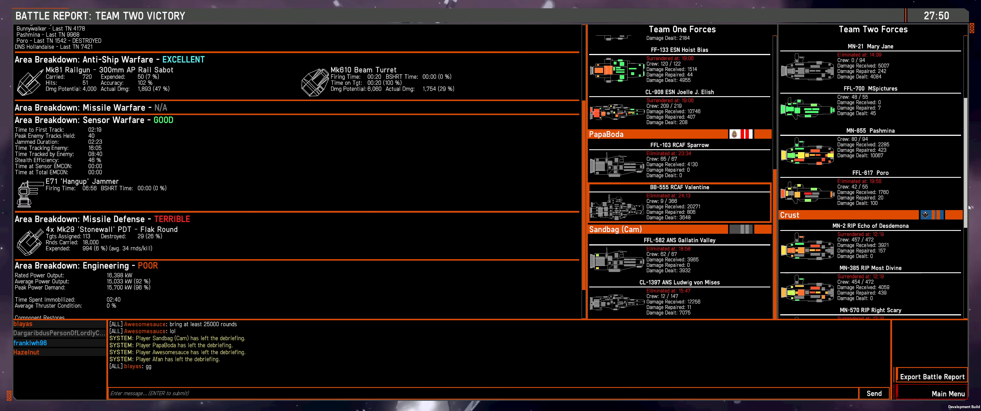
scroll(down, 3)
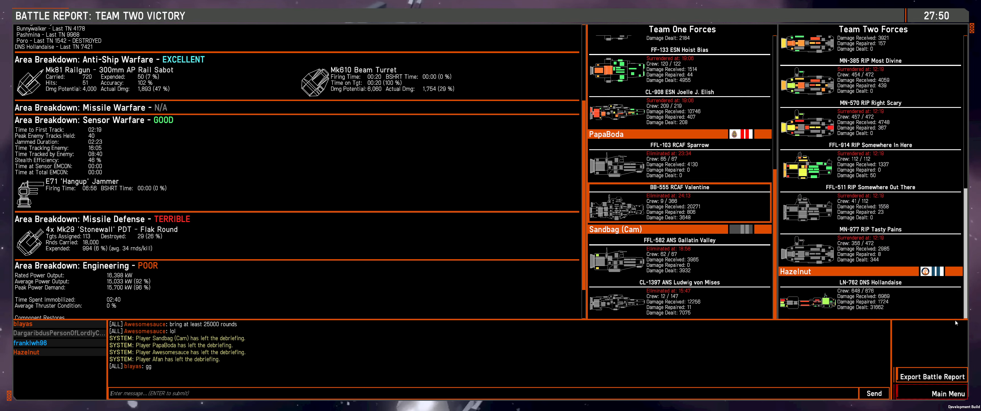
Read the LN-762 DNS Hollandaise report's ratings and warfare breakdowns
click(869, 297)
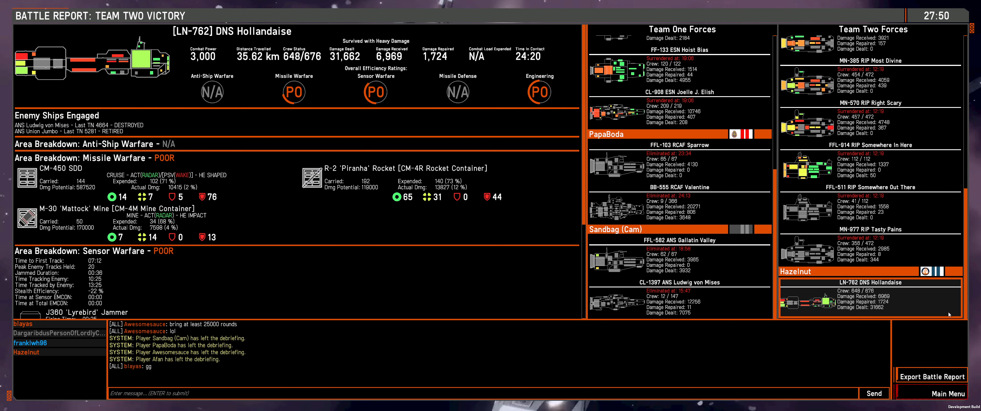
mouse_move(235, 100)
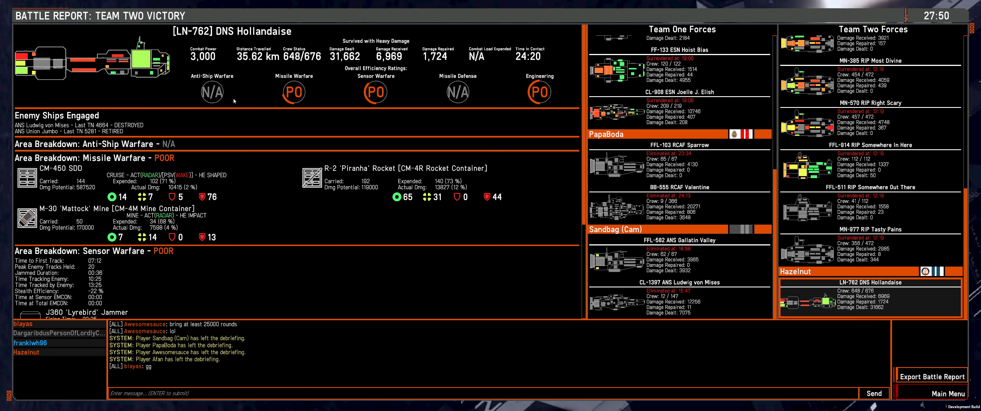
mouse_move(330, 70)
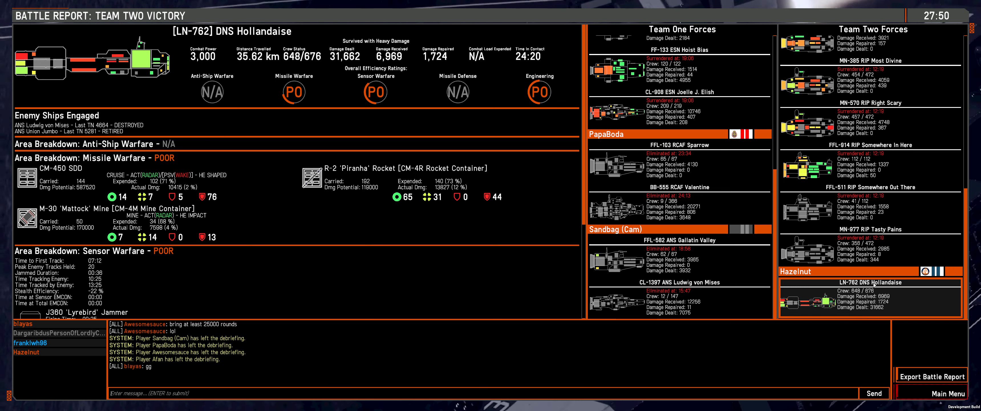
scroll(down, 3)
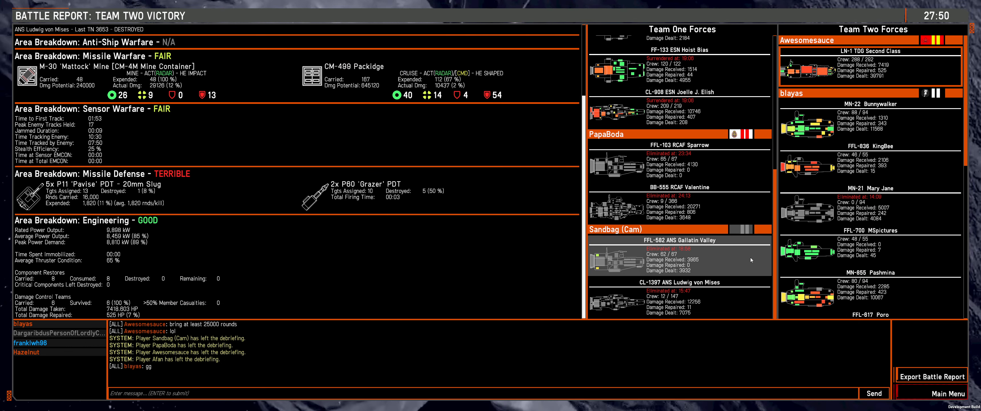
Review the reports for MN-22 Bunnywalker, MN-2 RIP Echo of Desdemona and MN-21 Mary Jane
click(870, 163)
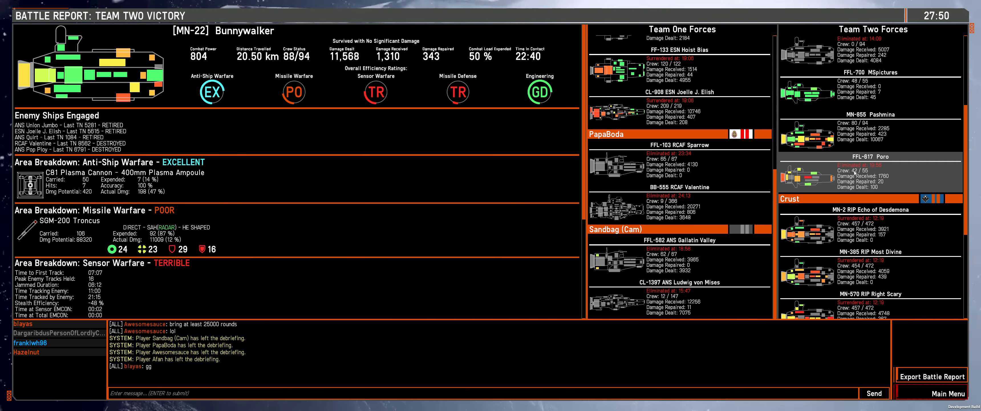
click(867, 210)
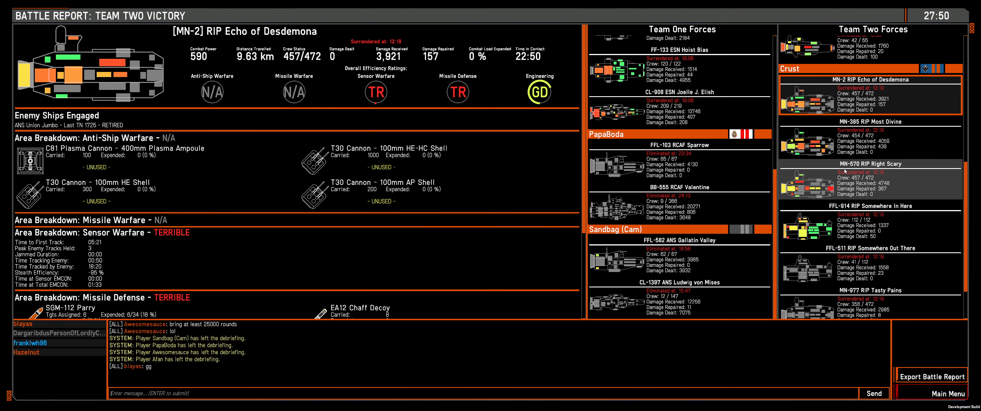
scroll(down, 3)
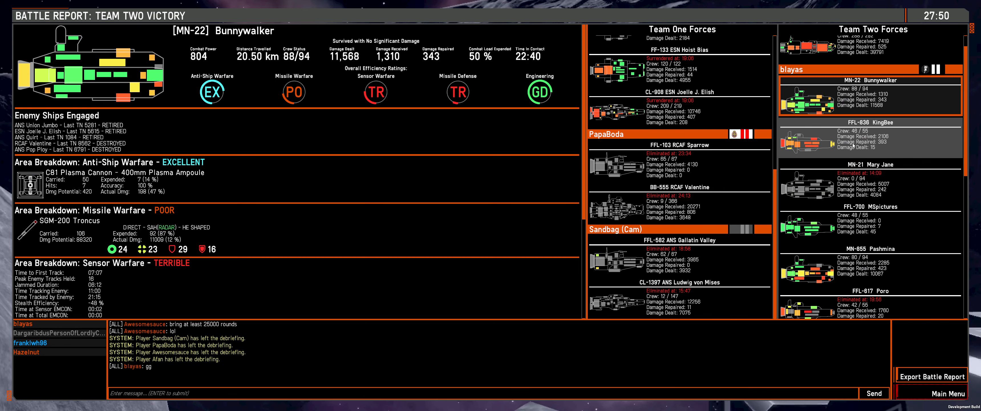
click(869, 181)
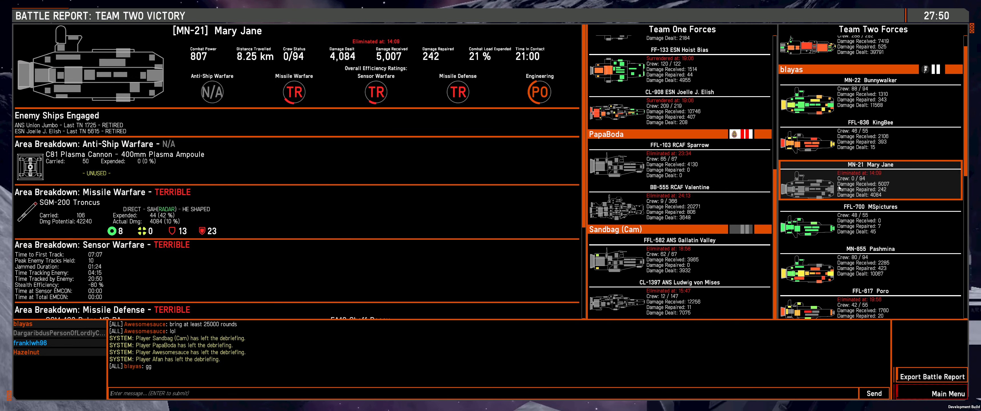
Compare MN-855 Pashmina's breakdown against Bunnywalker's and settle on Pashmina's report
click(868, 263)
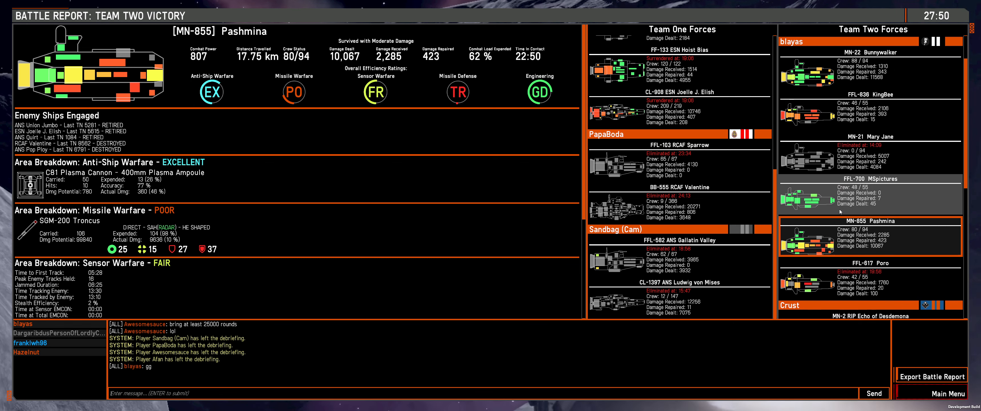
click(870, 66)
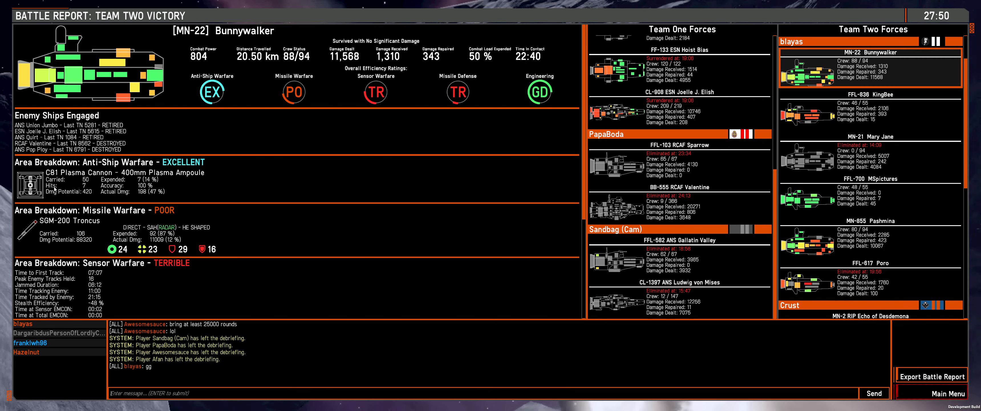
mouse_move(79, 244)
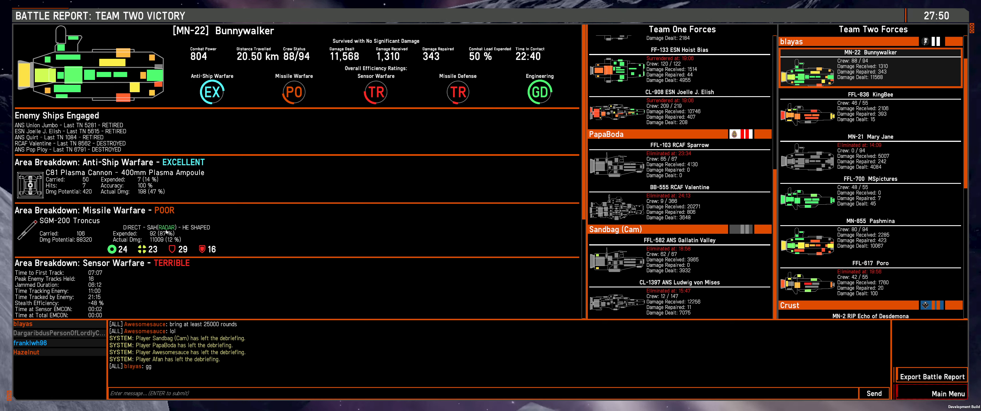
click(869, 236)
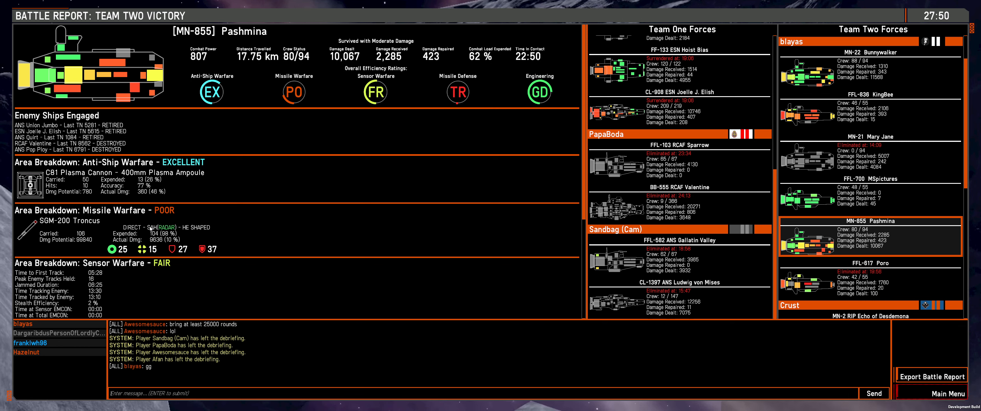
mouse_move(183, 215)
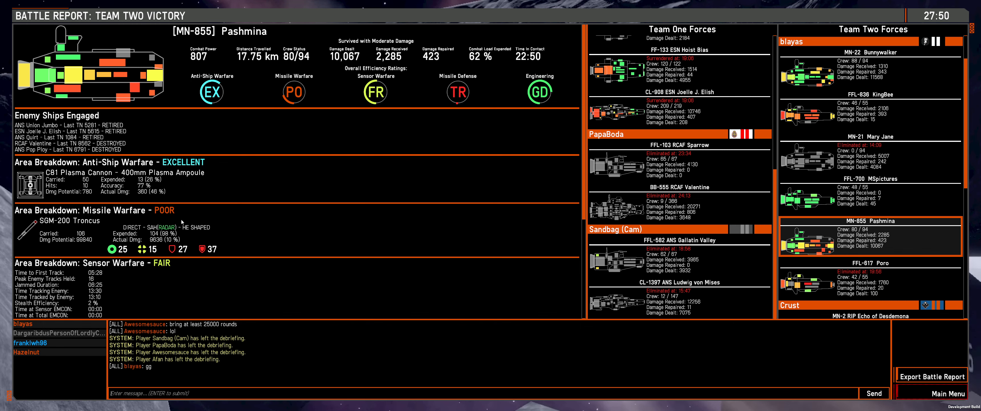
scroll(down, 3)
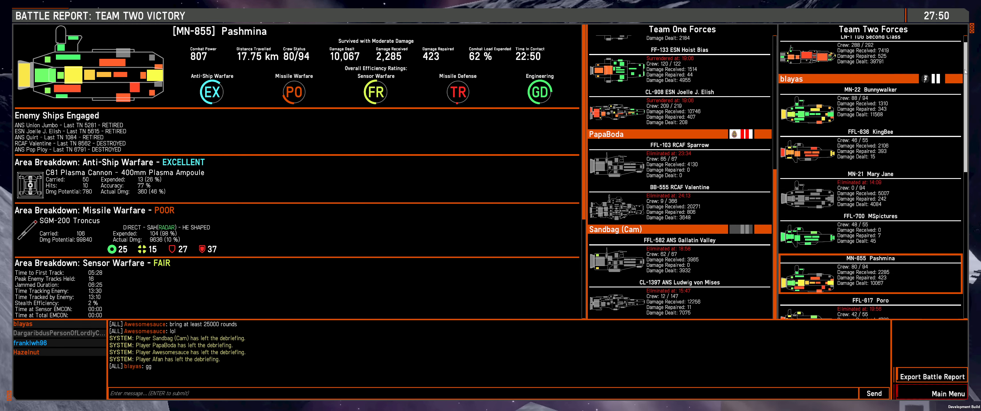